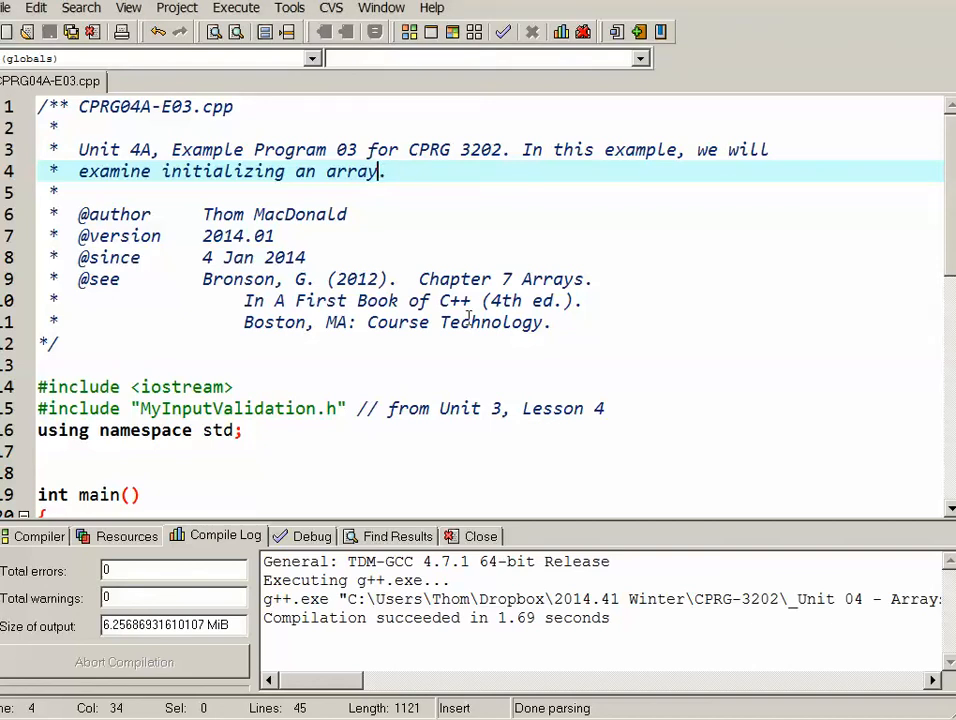
Review the un-initialized studentTestGrades array declaration in the source
scroll(down, 3)
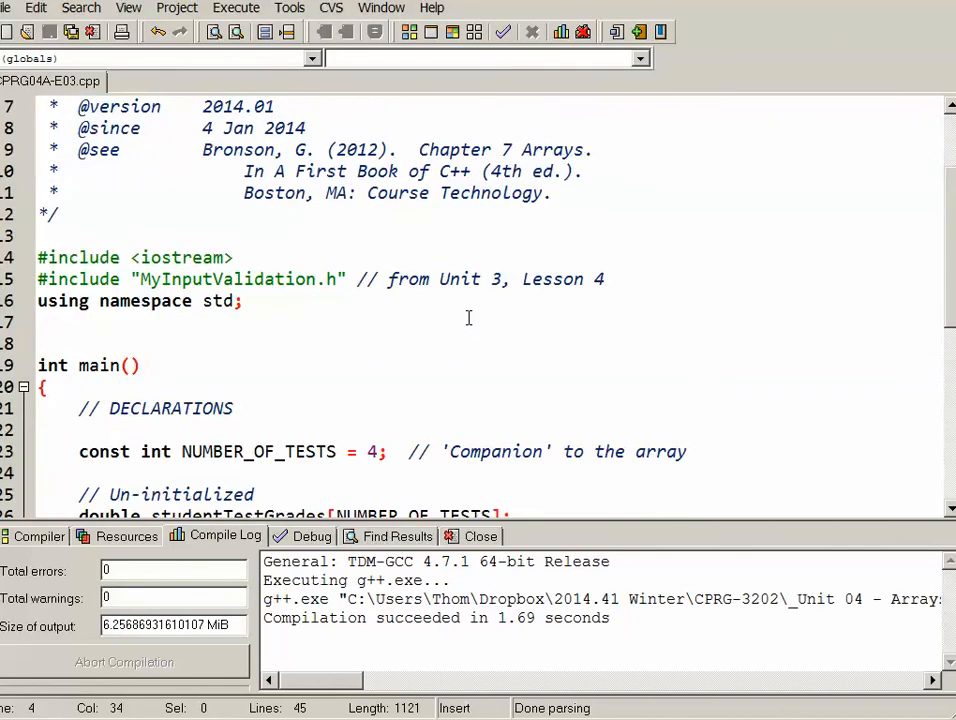
scroll(down, 3)
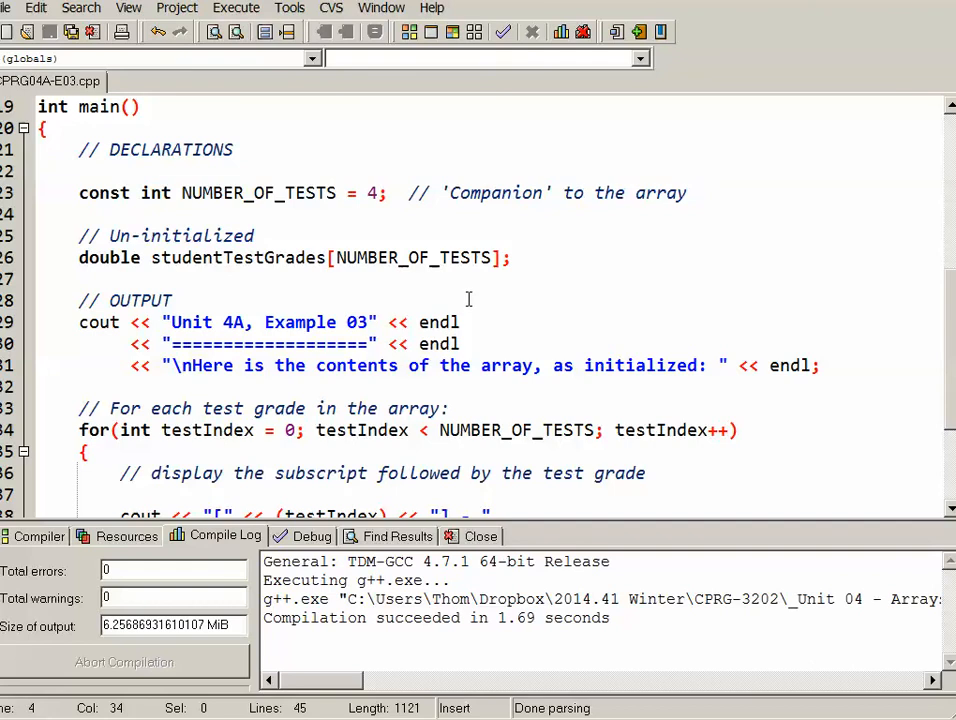
mouse_move(208, 318)
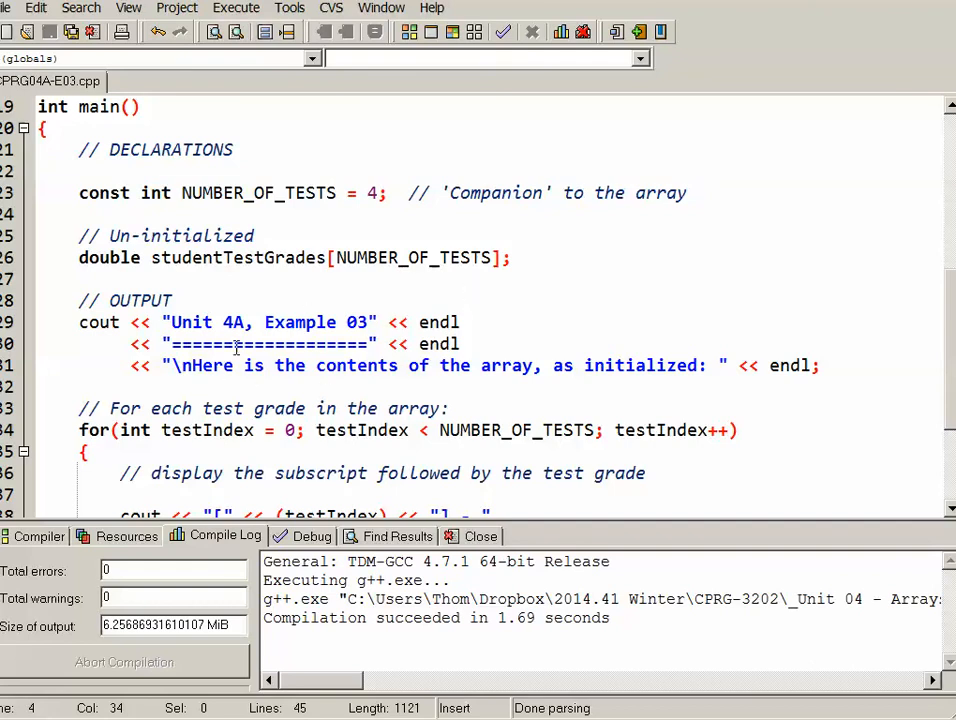
click(544, 257)
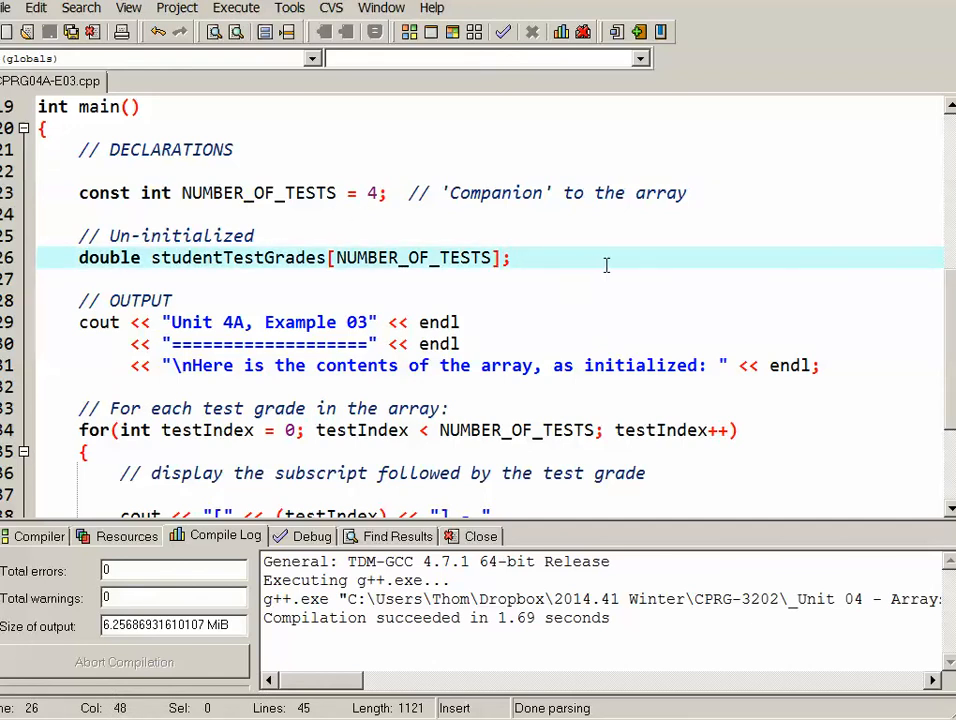
scroll(down, 3)
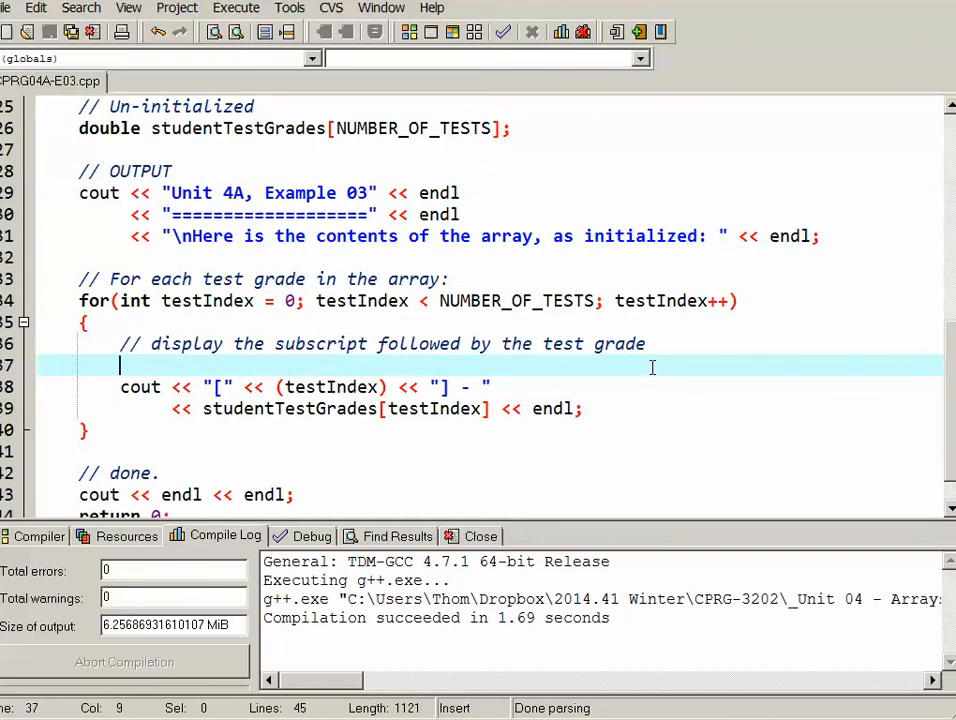
scroll(up, 3)
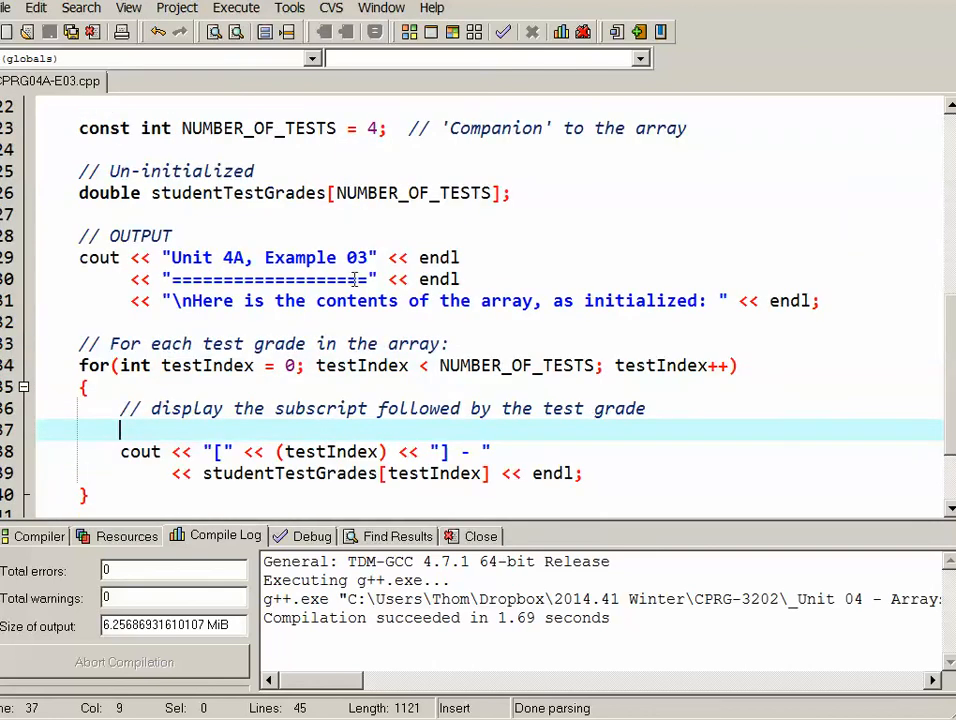
click(510, 193)
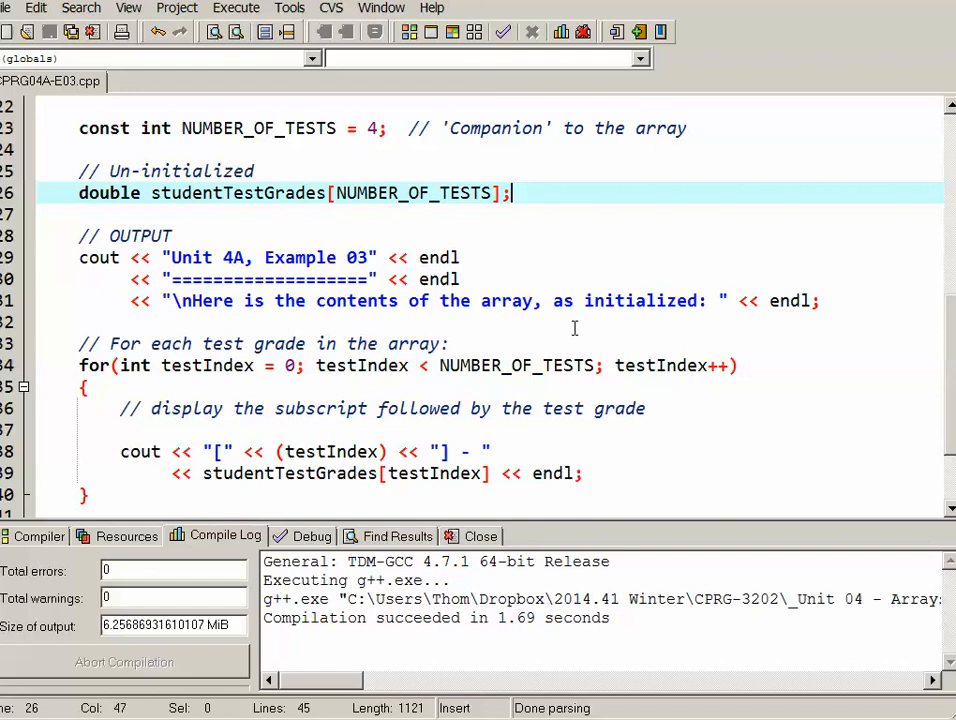
mouse_move(262, 163)
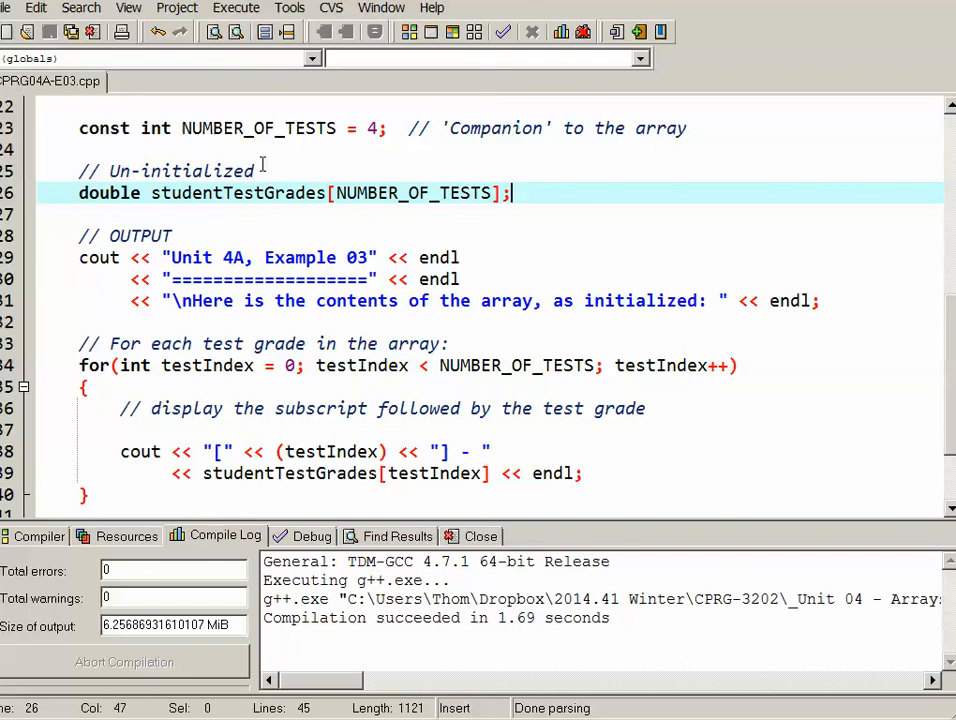
mouse_move(511, 217)
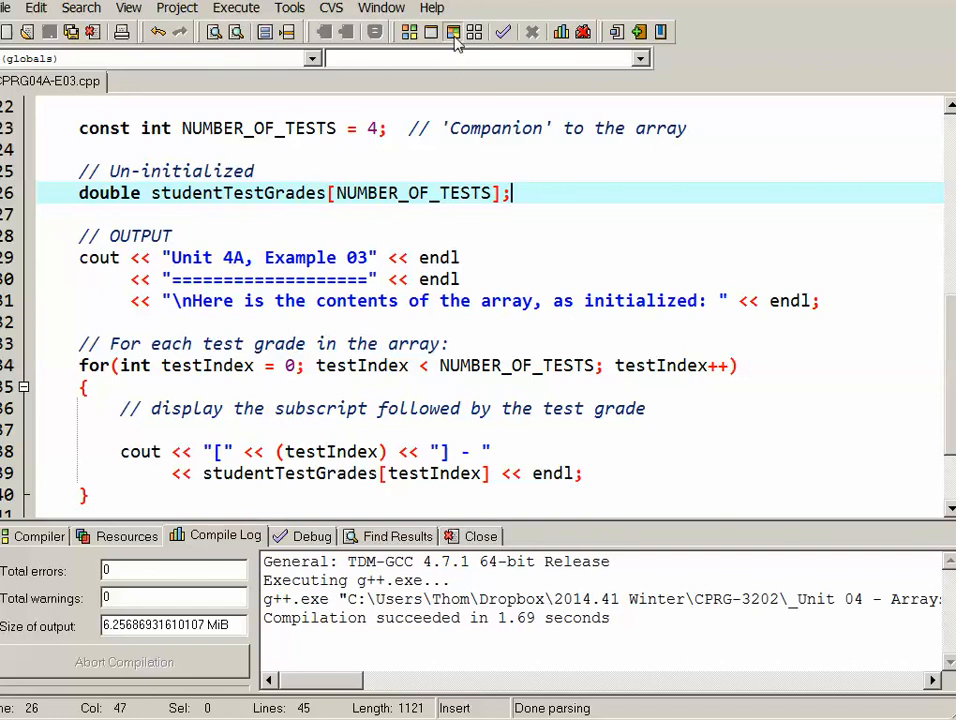
Compile and run, view the console's 0 and garbage values, then close it
click(474, 32)
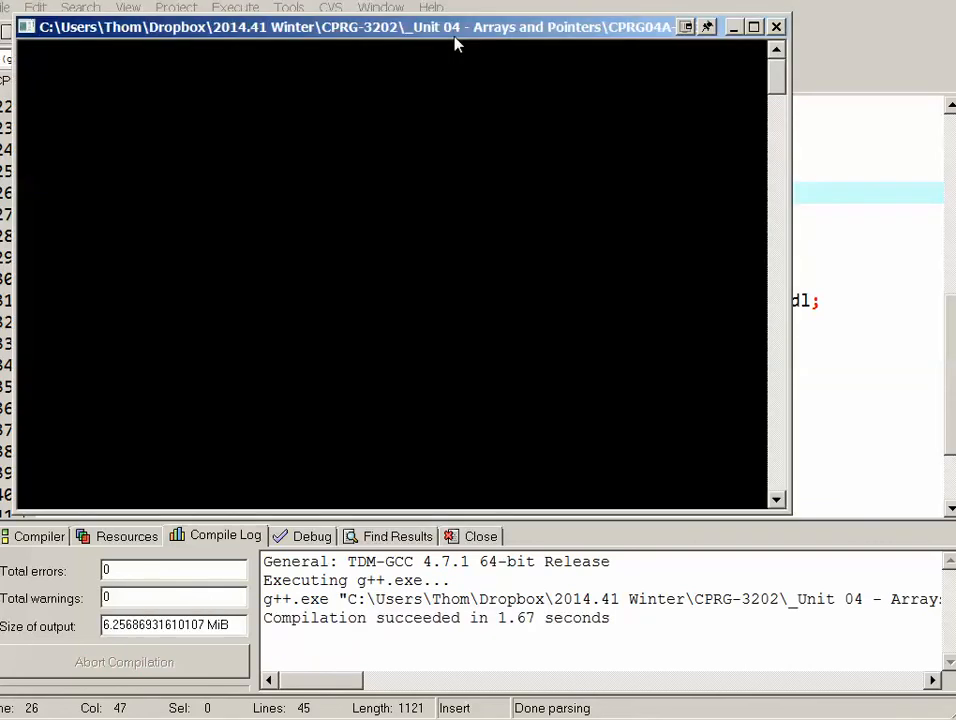
click(235, 7)
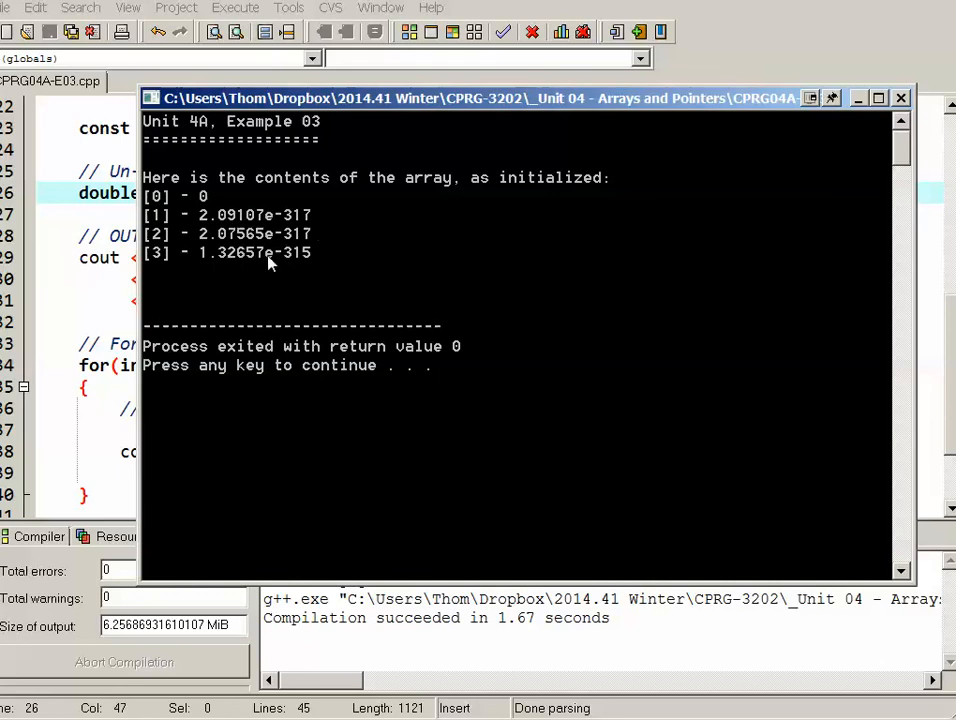
mouse_move(233, 240)
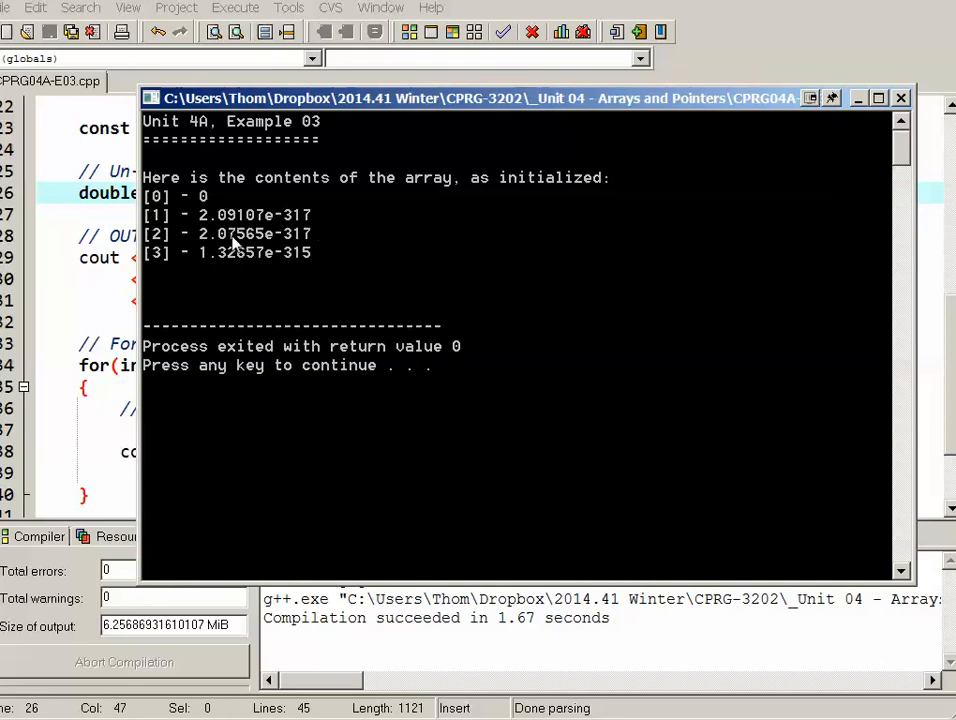
mouse_move(222, 210)
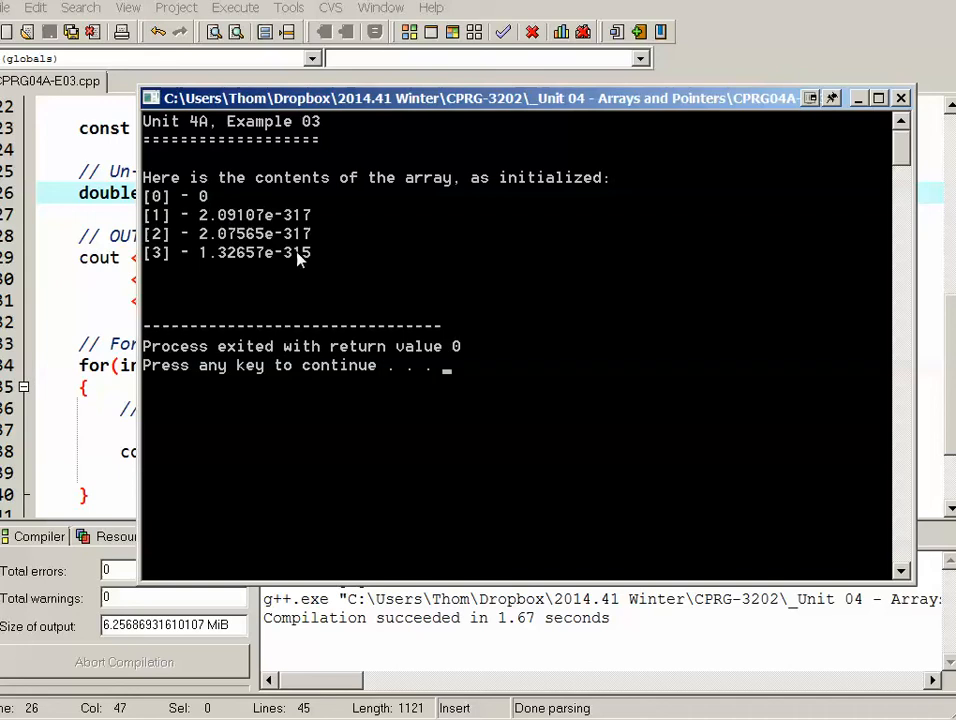
mouse_move(255, 245)
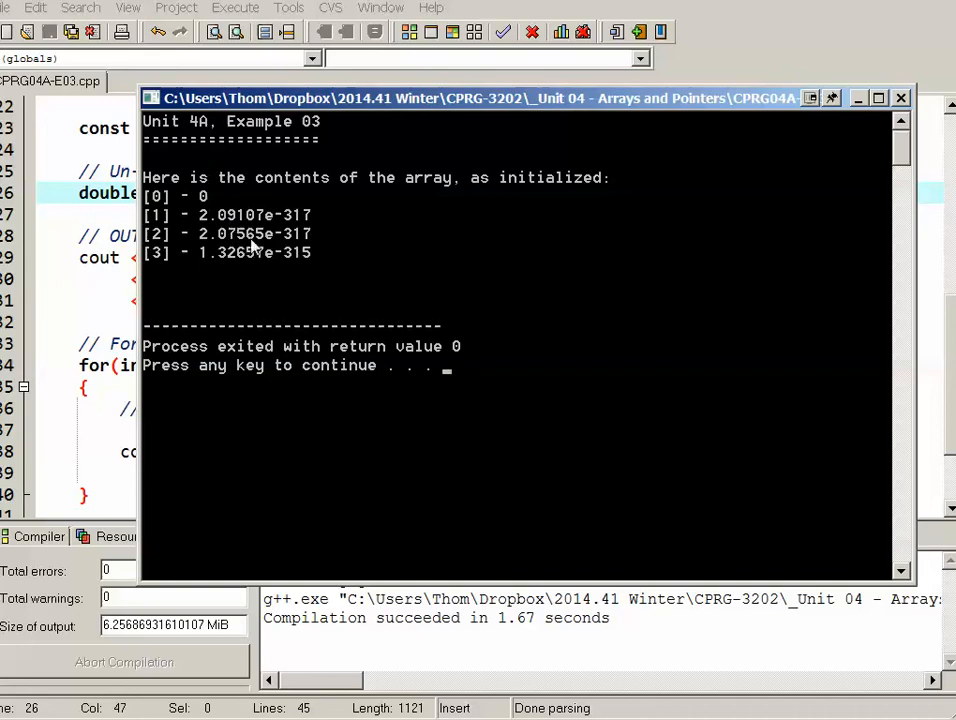
mouse_move(315, 280)
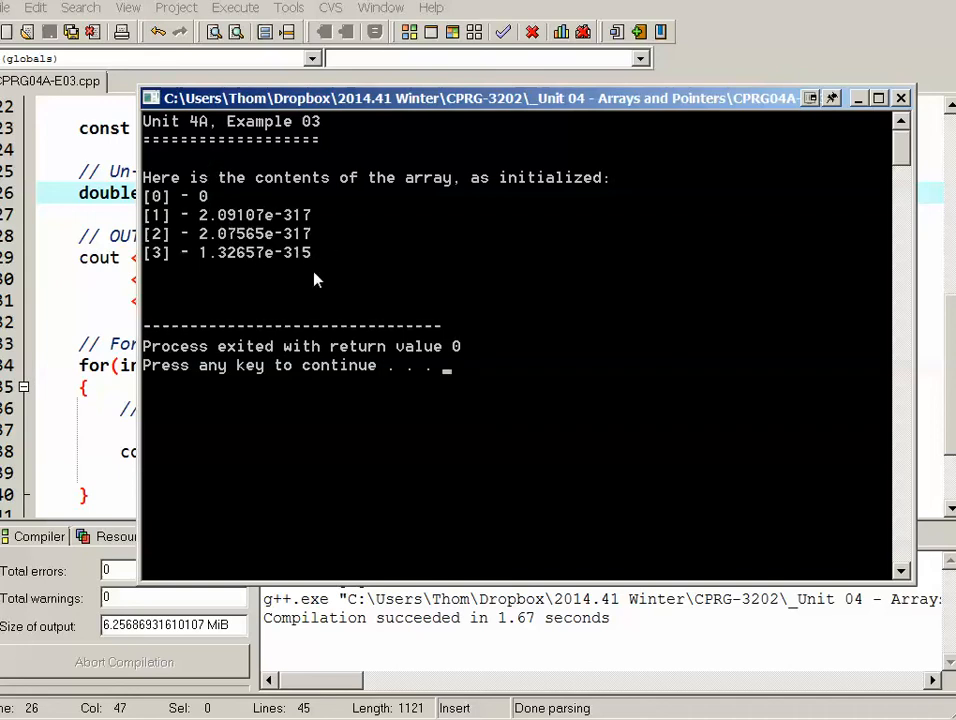
mouse_move(570, 348)
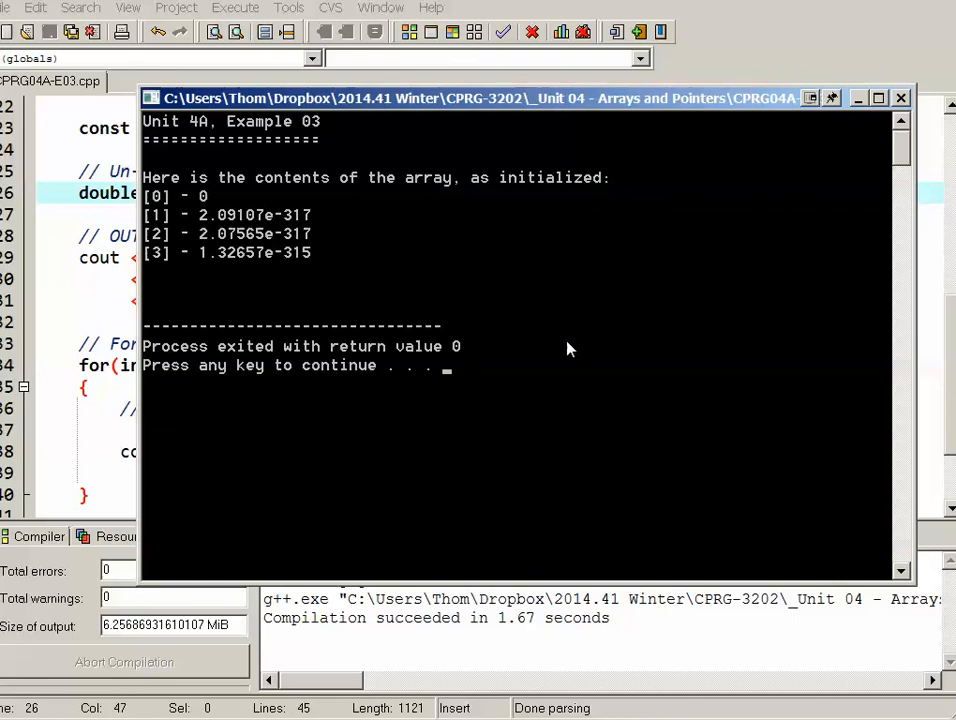
click(899, 97)
text(double studentTestGrades[NUMBER_OF_TESTS] = { 44.4, 55.5, 77.7, 88.8 };)
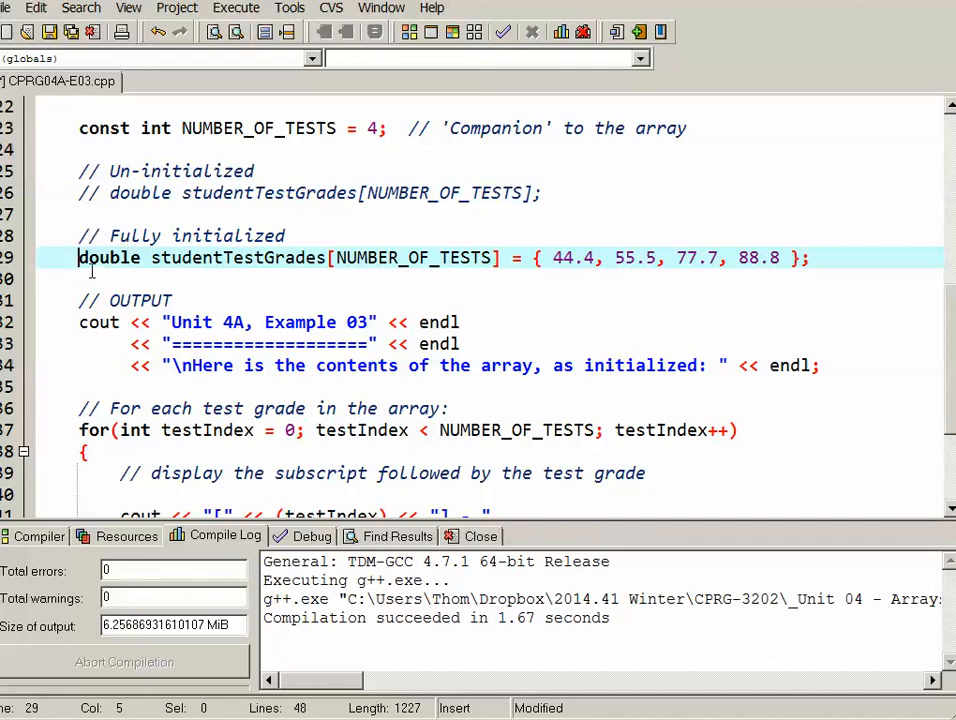
mouse_move(508, 268)
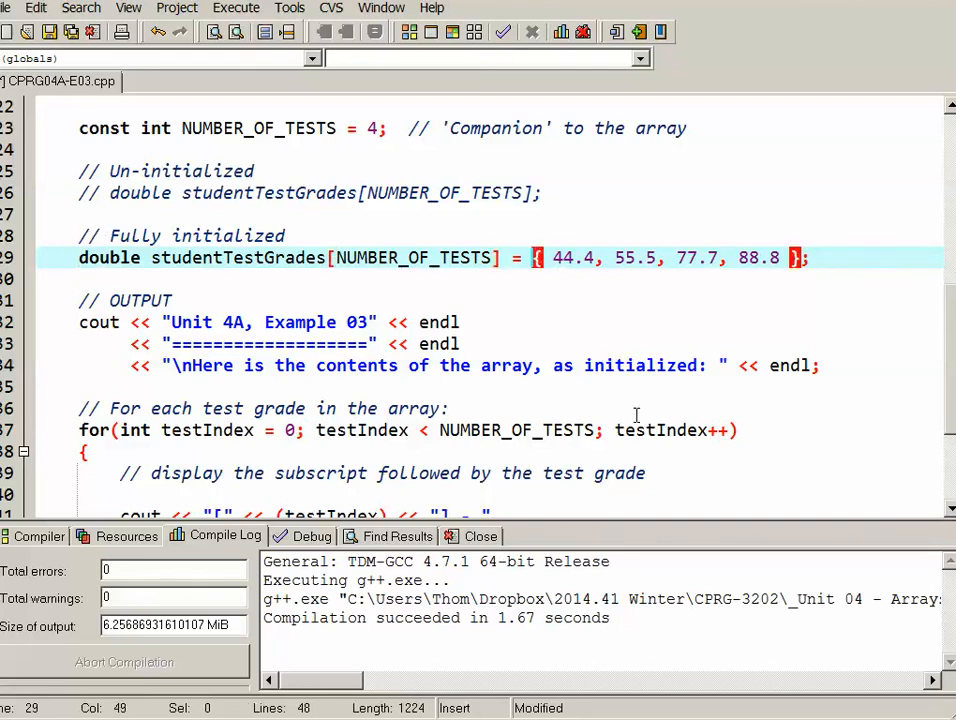
Walk through the fully initialized values 44.4, 55.5, 77.7 and 88.8 in the initializer list
click(562, 258)
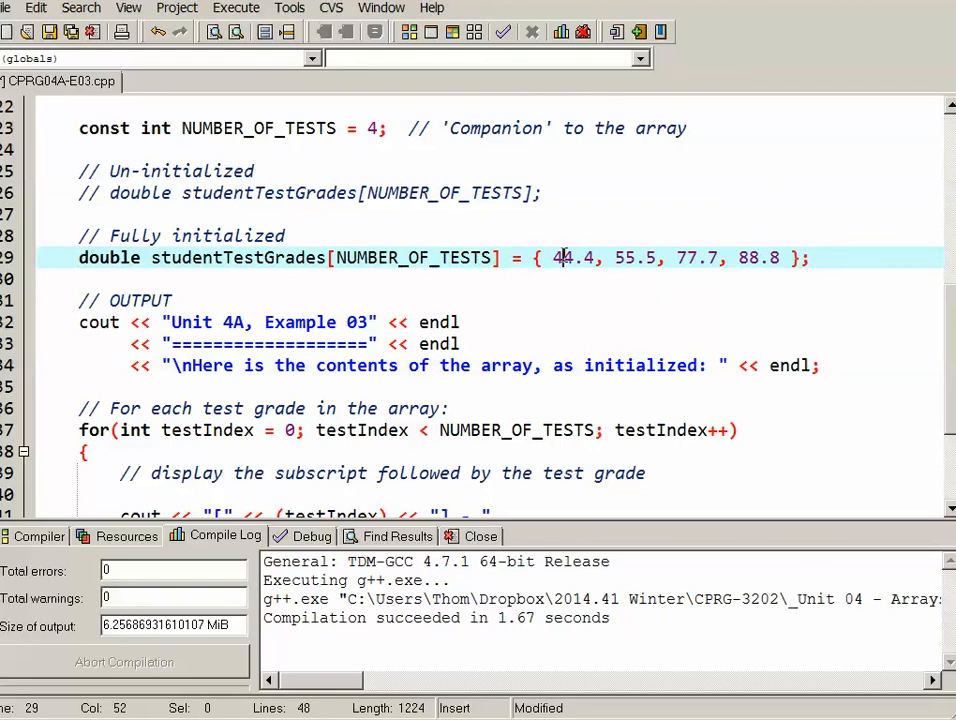
drag(558, 257, 778, 257)
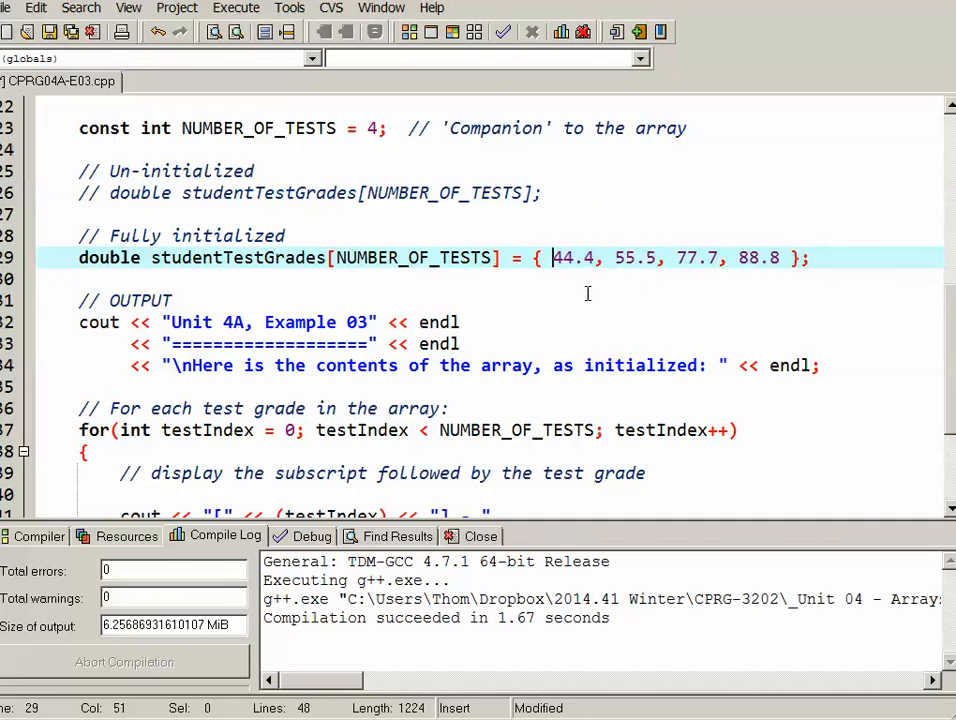
mouse_move(551, 242)
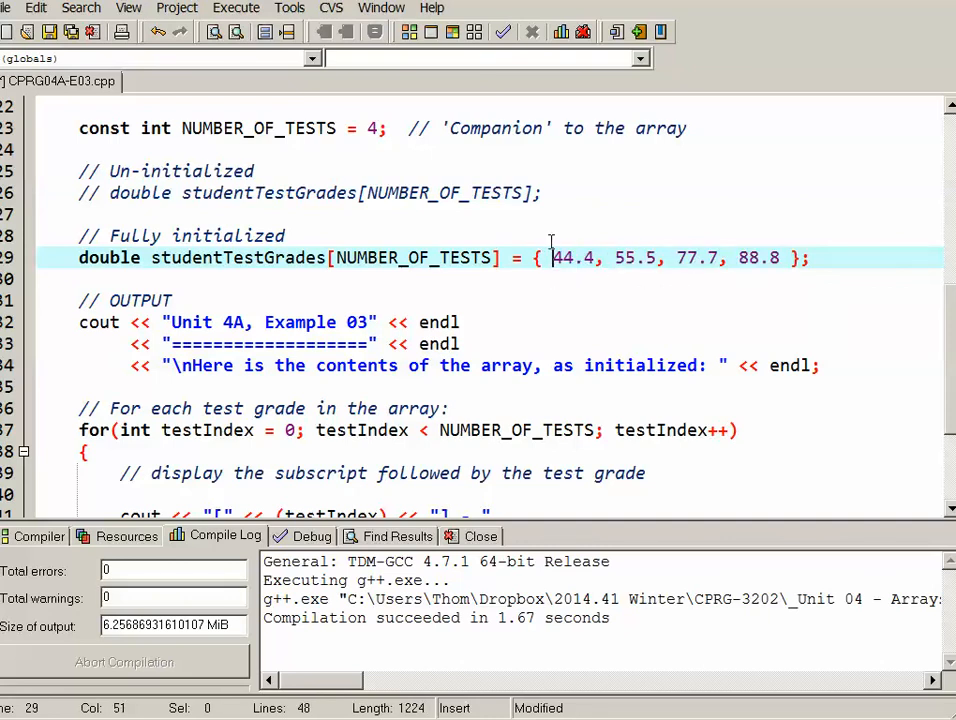
double_click(562, 258)
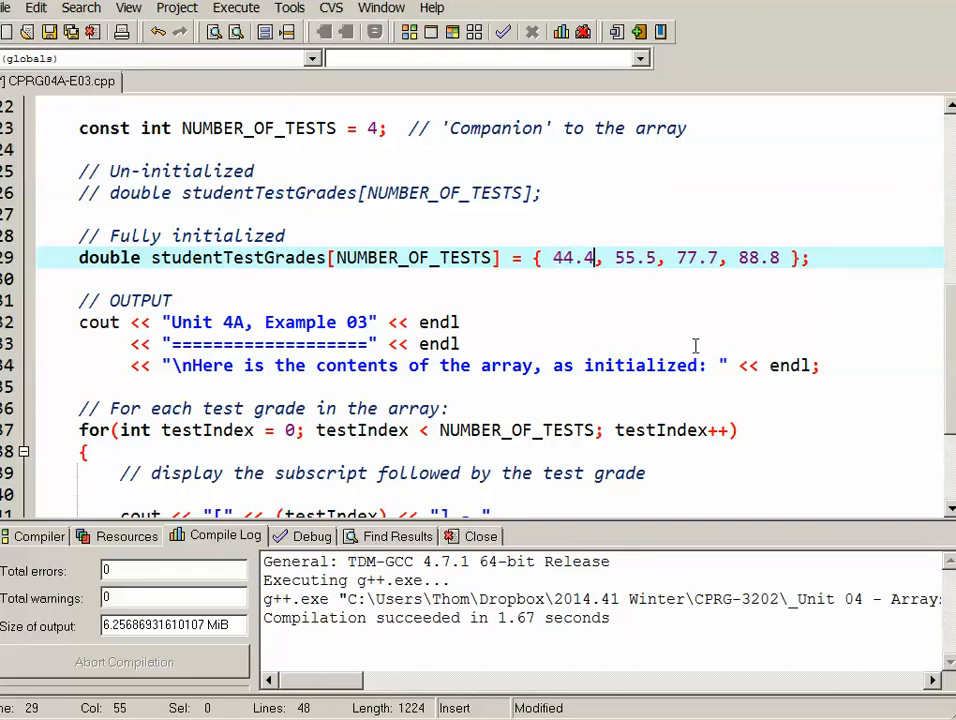
double_click(624, 258)
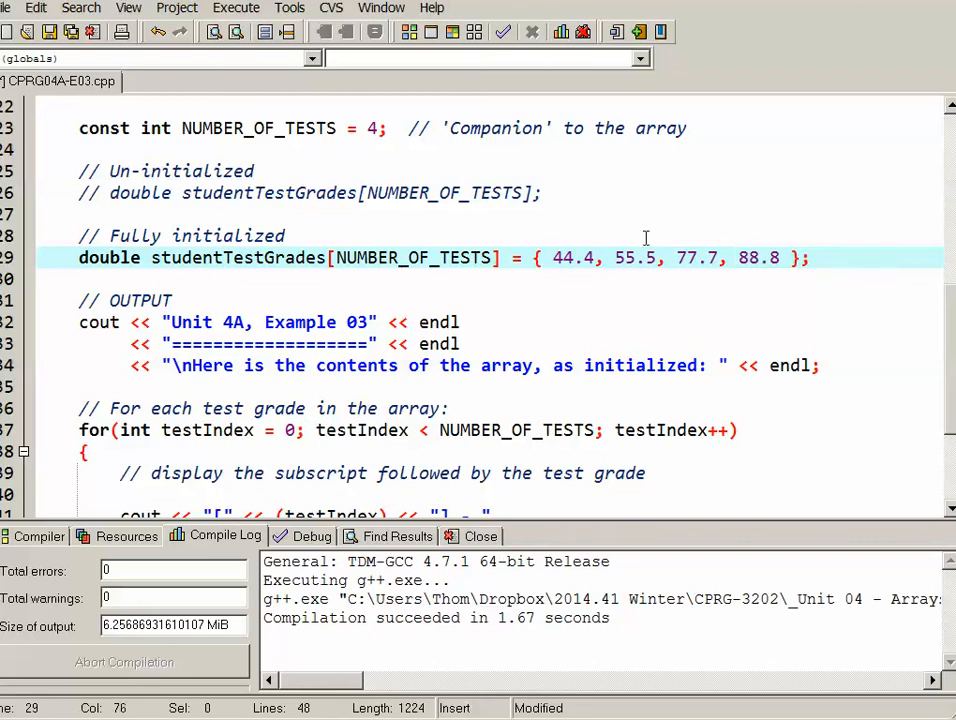
mouse_move(645, 238)
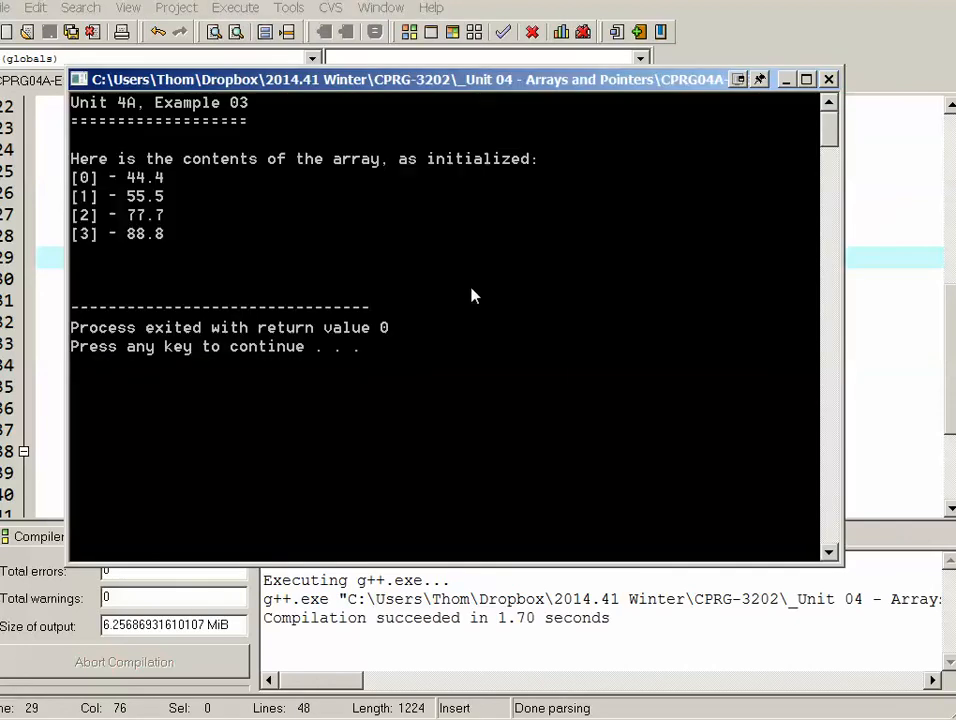
mouse_move(200, 265)
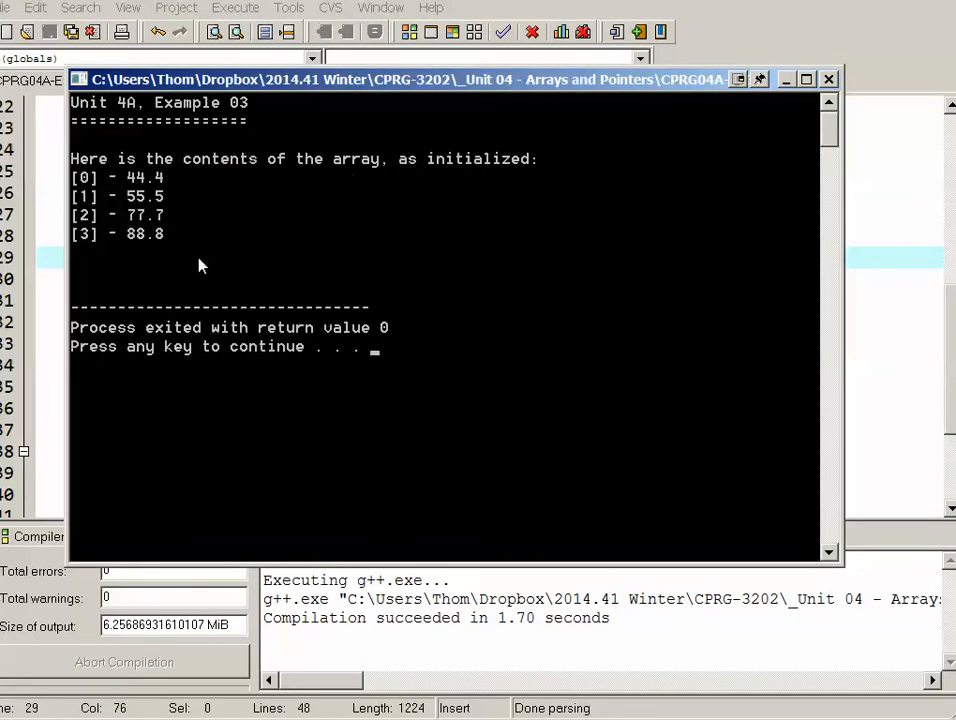
mouse_move(165, 245)
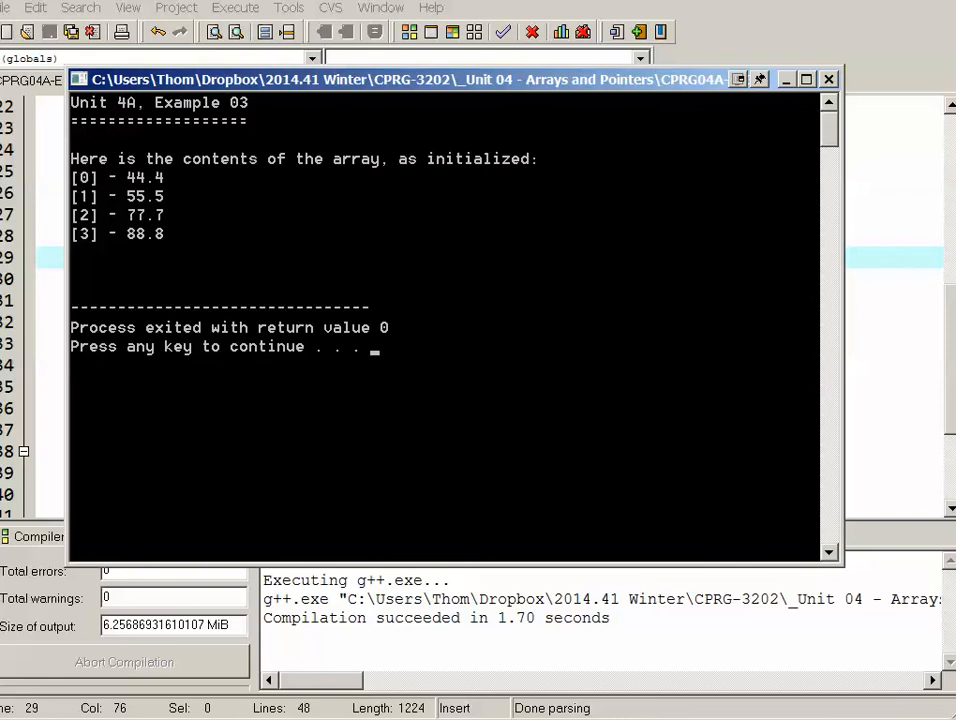
Dismiss the console window showing the four printed grades
click(828, 79)
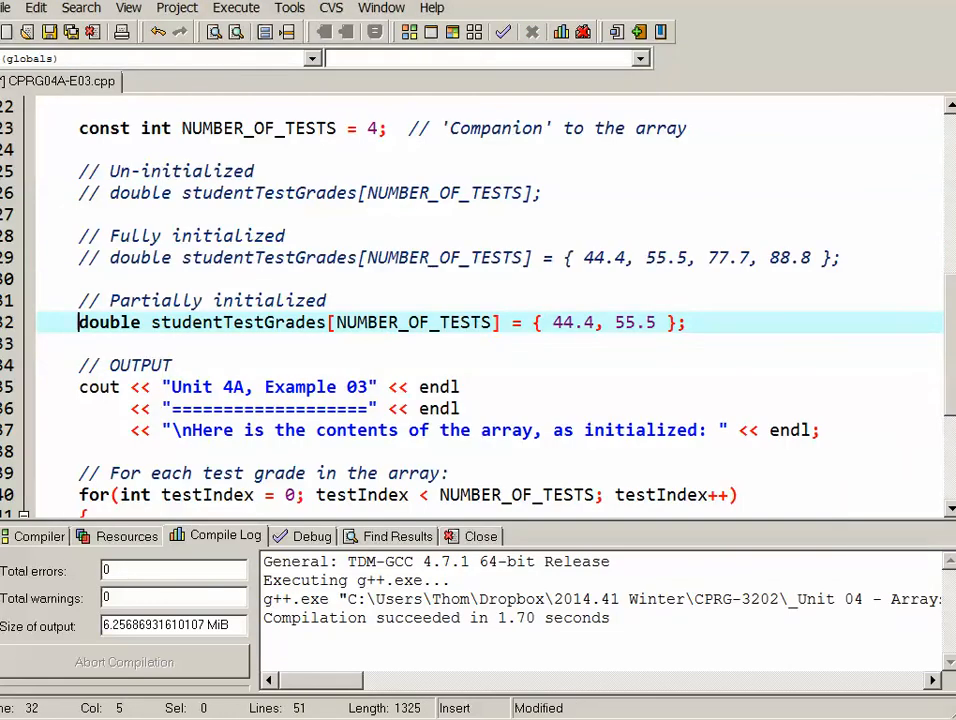
mouse_move(413, 322)
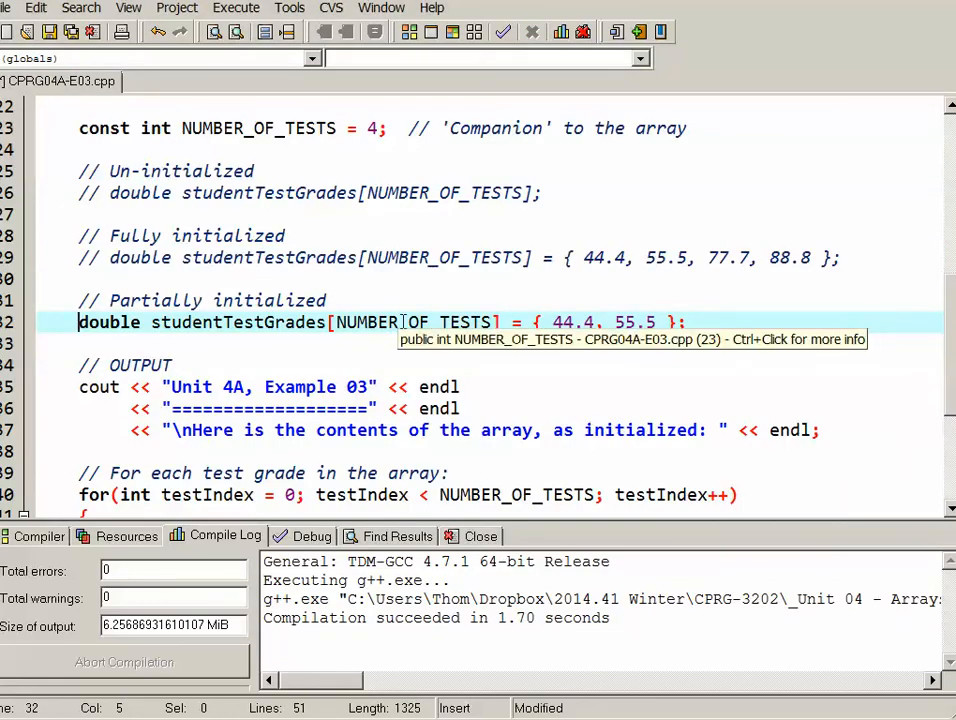
mouse_move(588, 316)
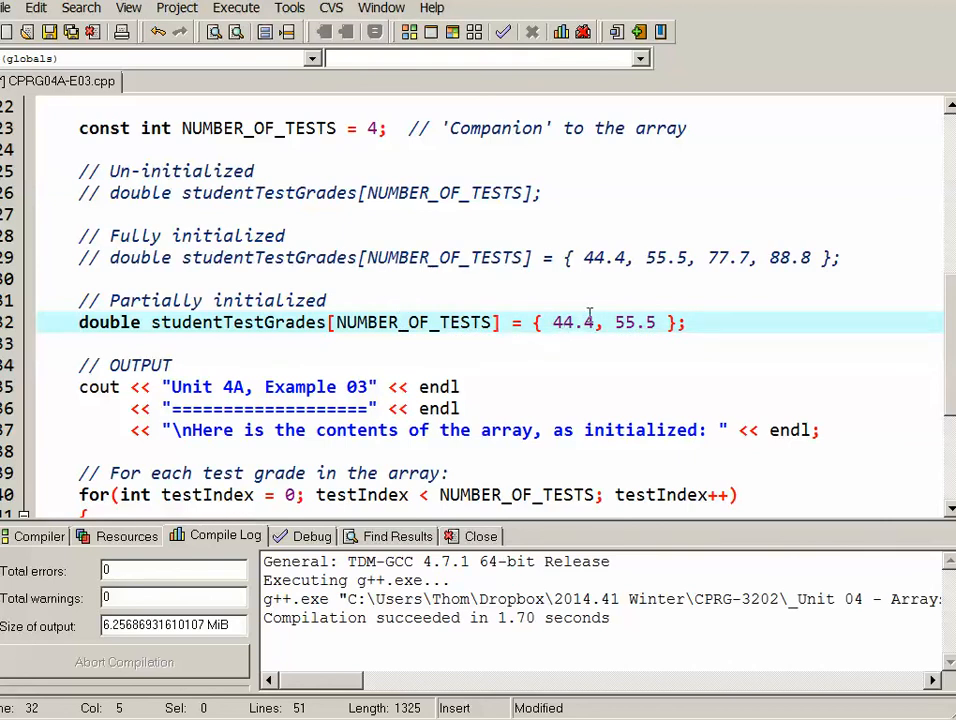
mouse_move(642, 338)
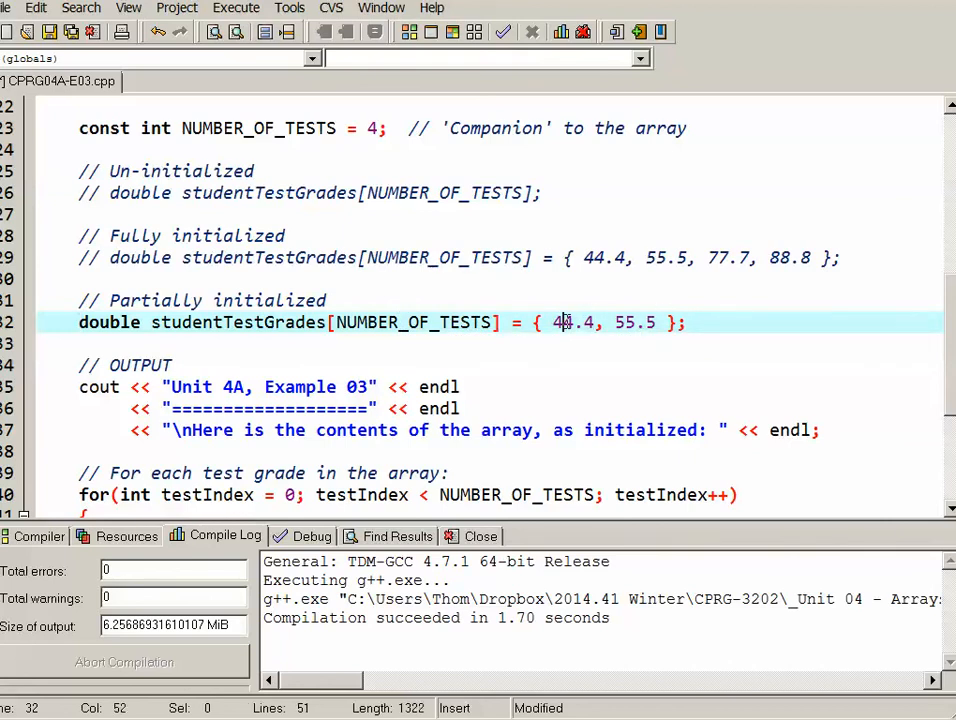
Walk through the partially initialized array's values 44.4 and 55.5
double_click(563, 322)
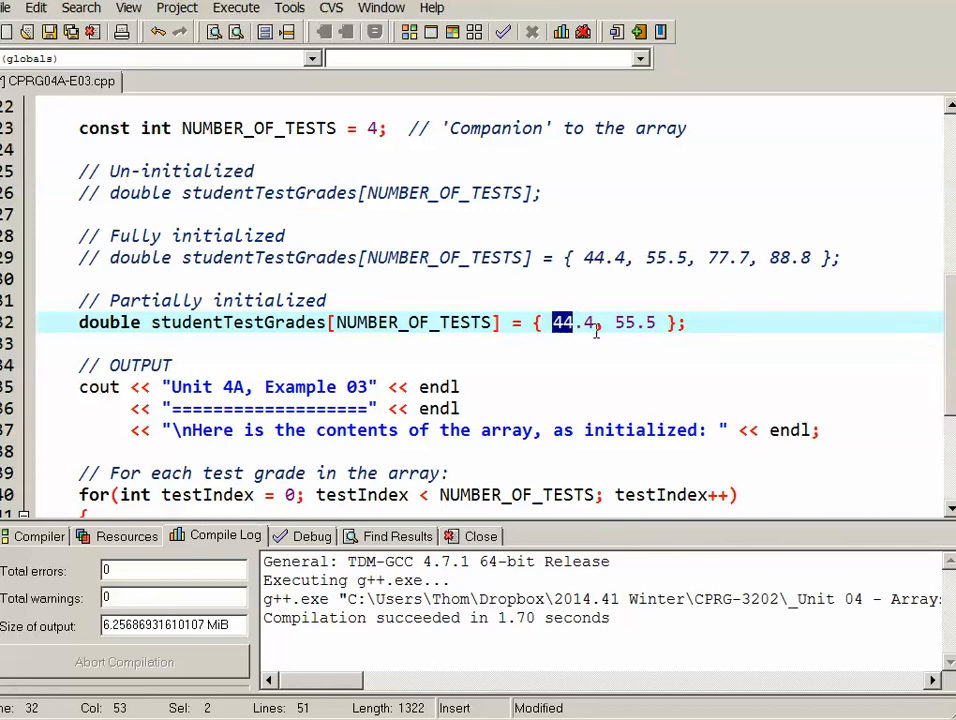
double_click(626, 322)
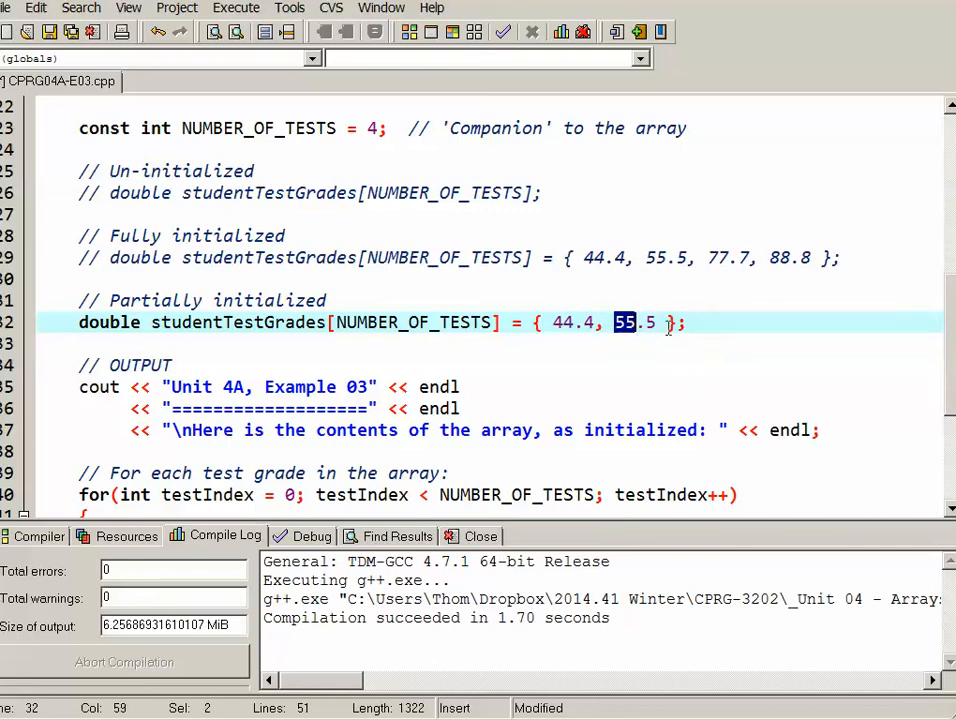
mouse_move(727, 302)
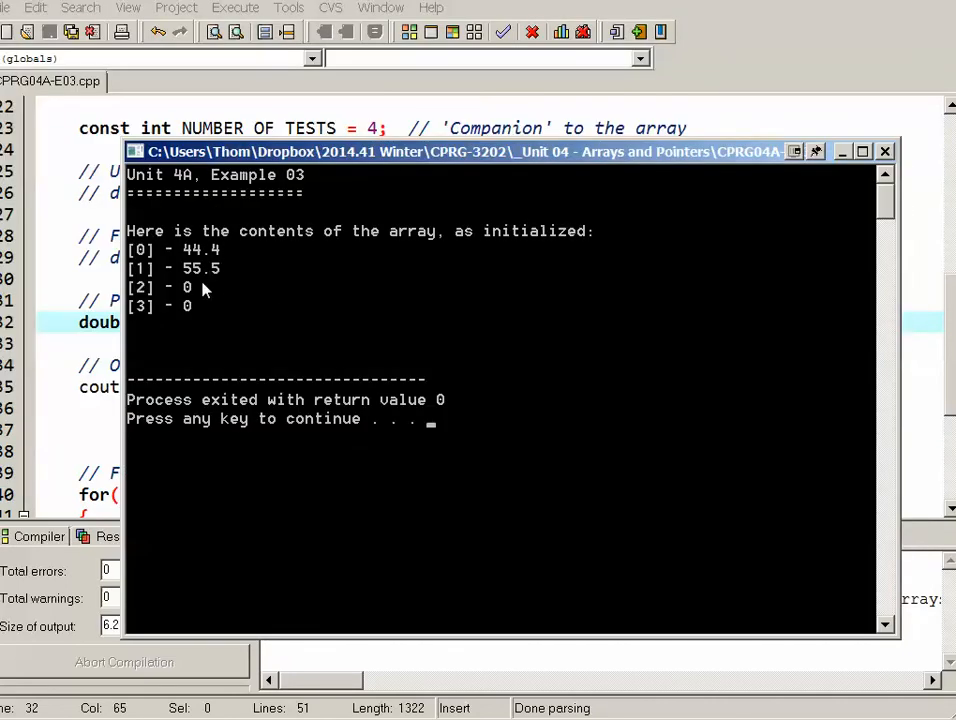
mouse_move(192, 310)
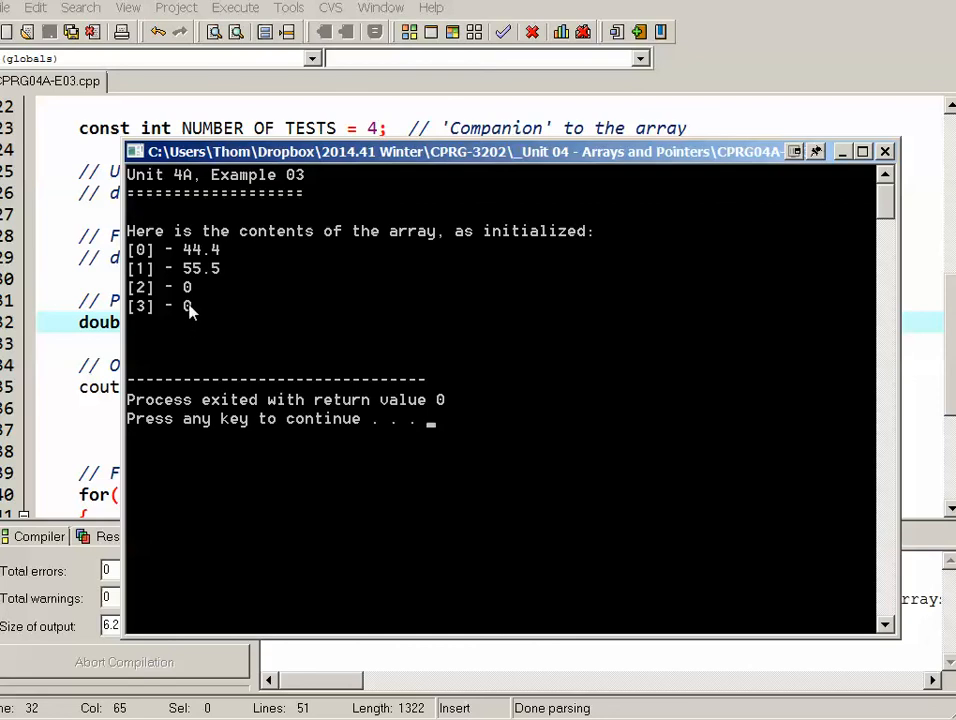
mouse_move(194, 315)
text(double studentTestGrades[] = { 44.4, 55.5, 77.7, 88.8 };)
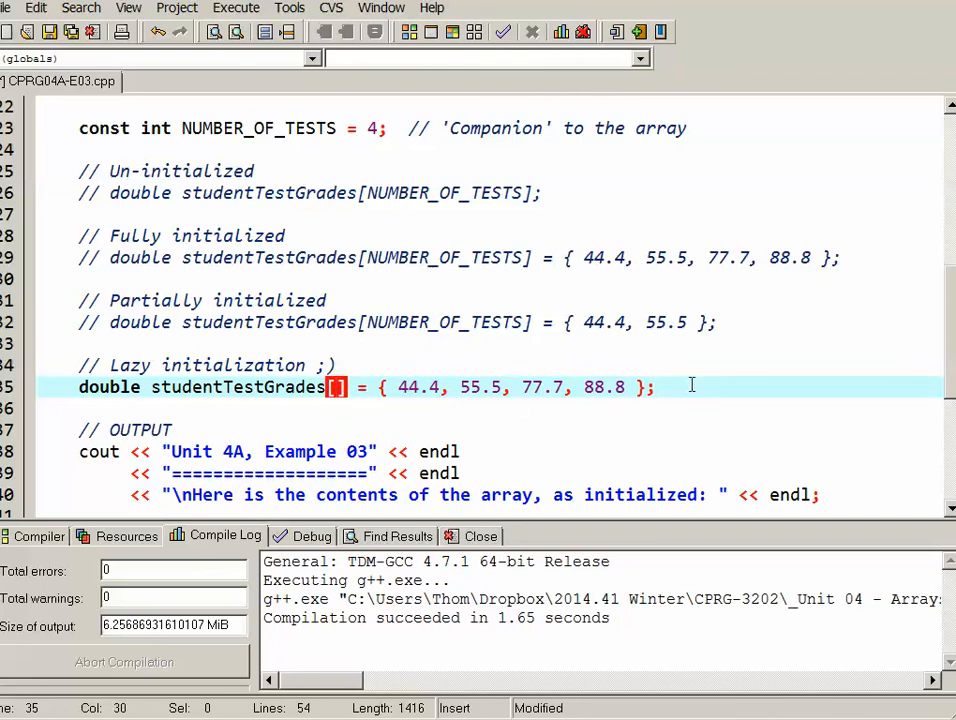
mouse_move(380, 400)
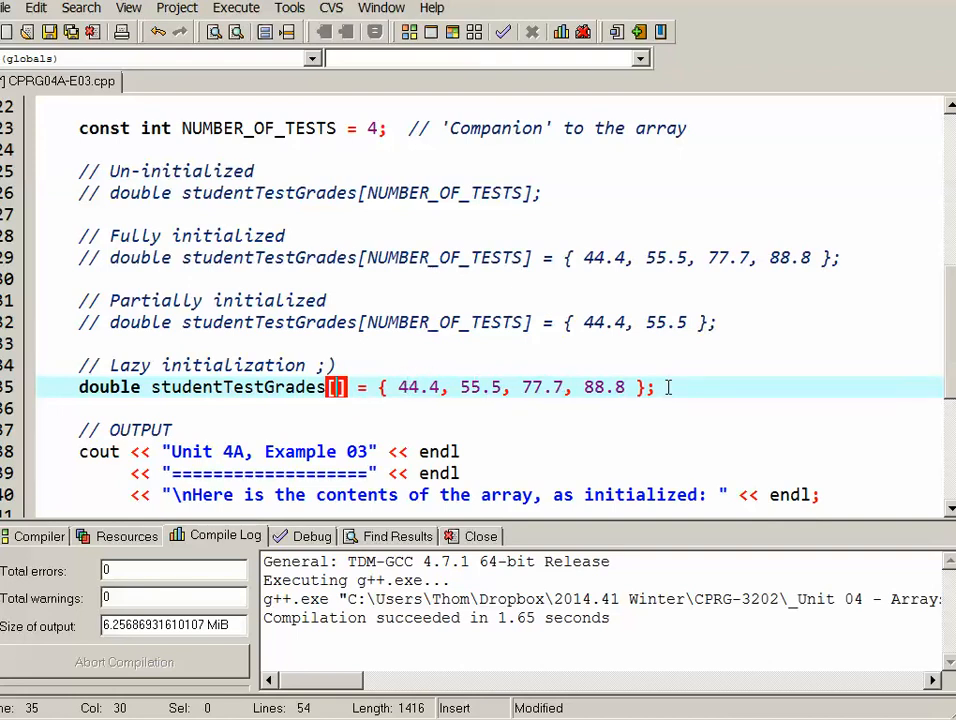
mouse_move(698, 378)
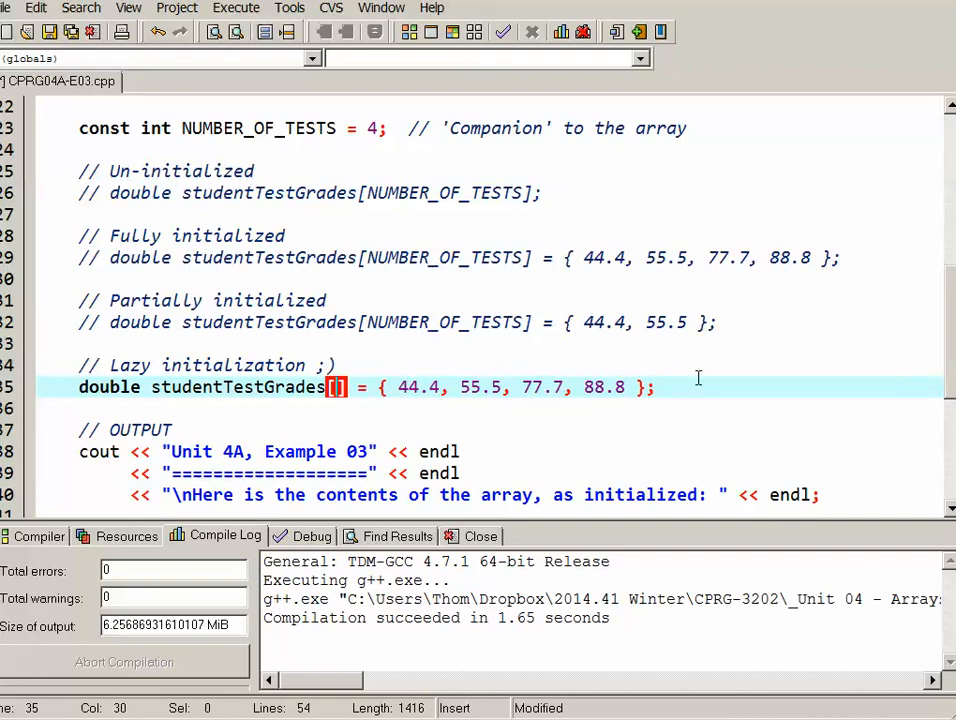
mouse_move(524, 240)
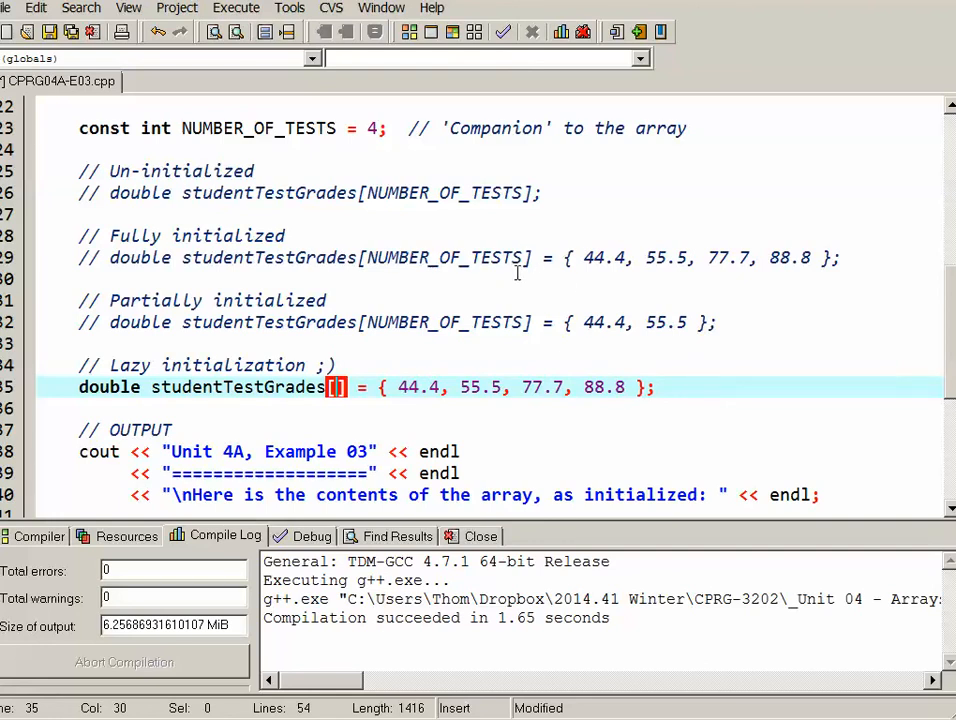
mouse_move(547, 262)
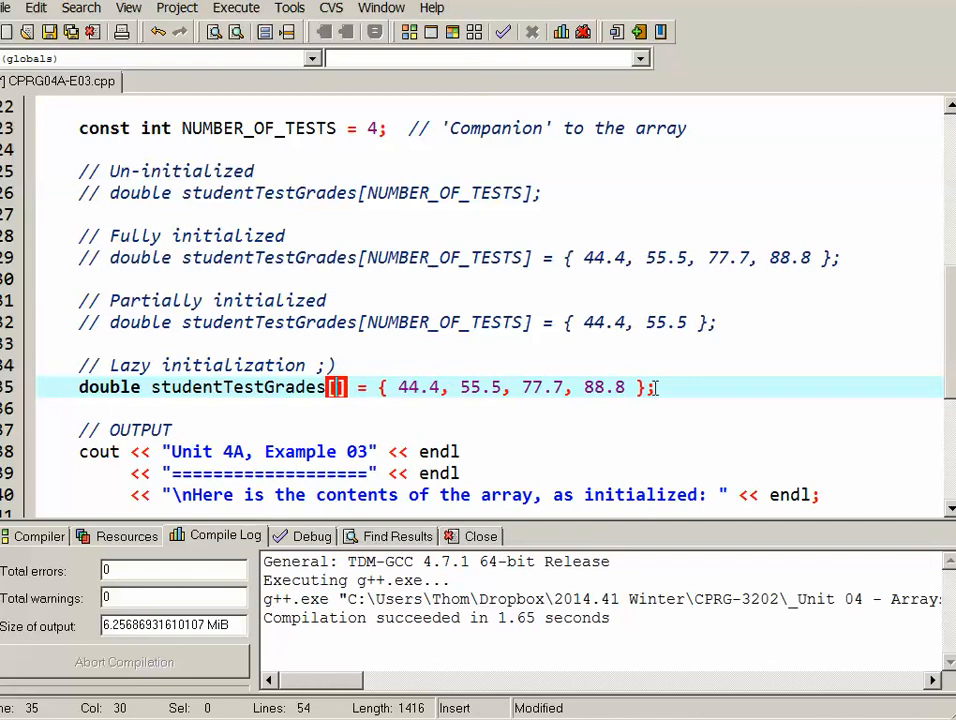
Scroll down to the lazily initialized unsized array declaration
scroll(down, 3)
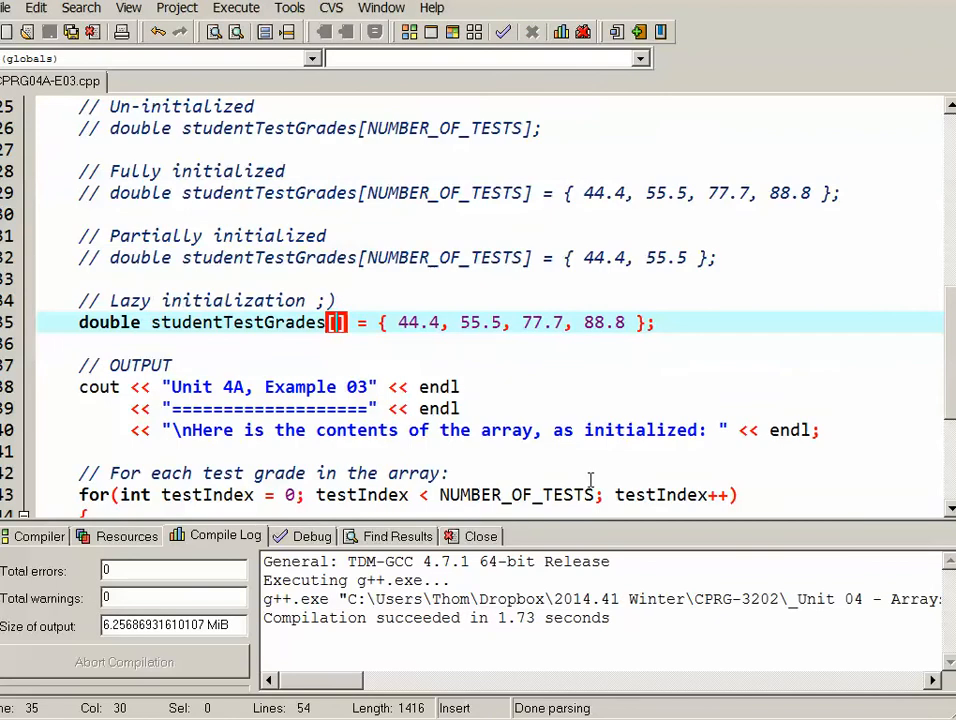
Scroll up to review the file's header comment after compiling
scroll(up, 3)
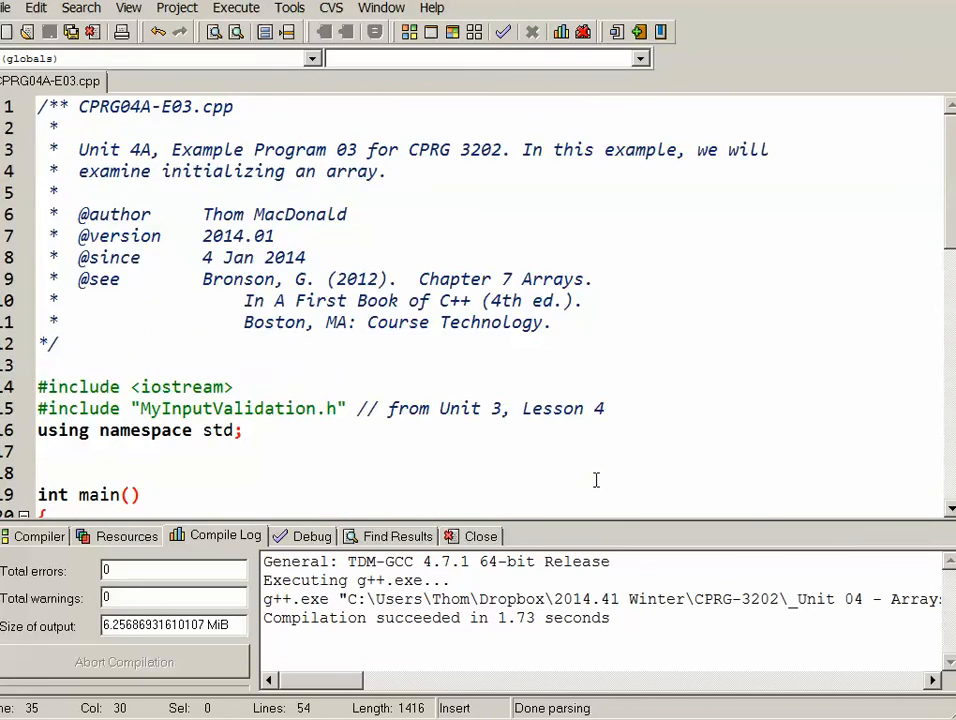
mouse_move(635, 177)
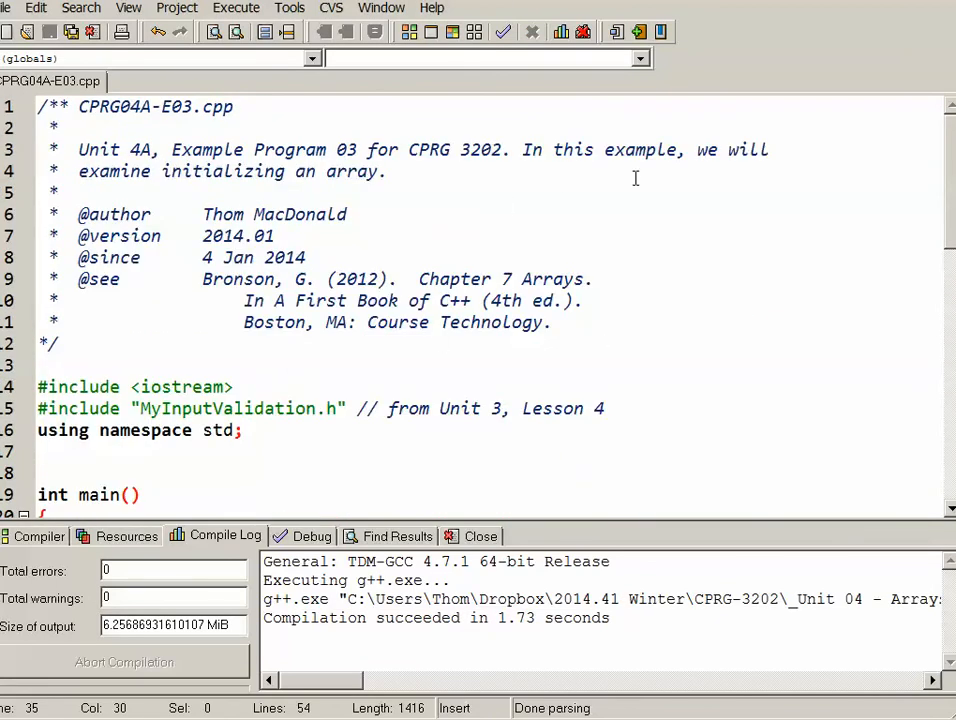
mouse_move(458, 188)
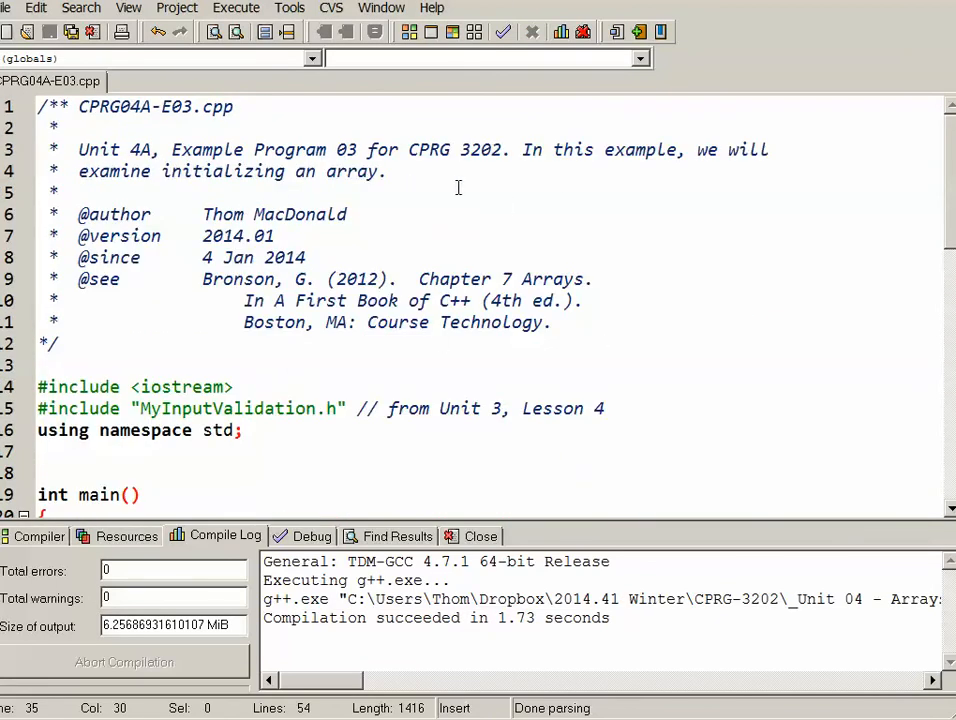